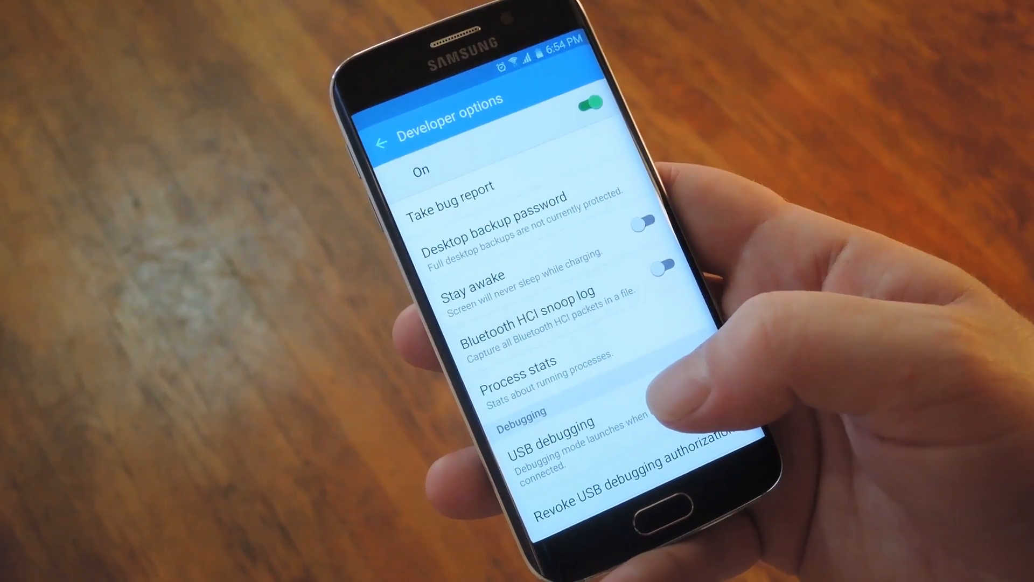
Switch on Force GPU rendering under Hardware-accelerated rendering in Developer options.
left_click(523, 369)
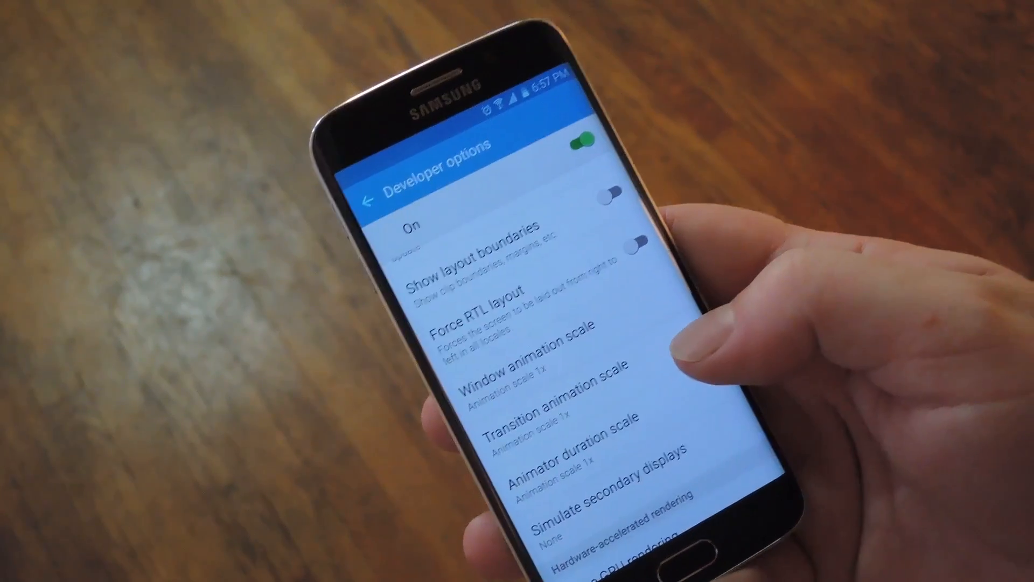
left_click(534, 369)
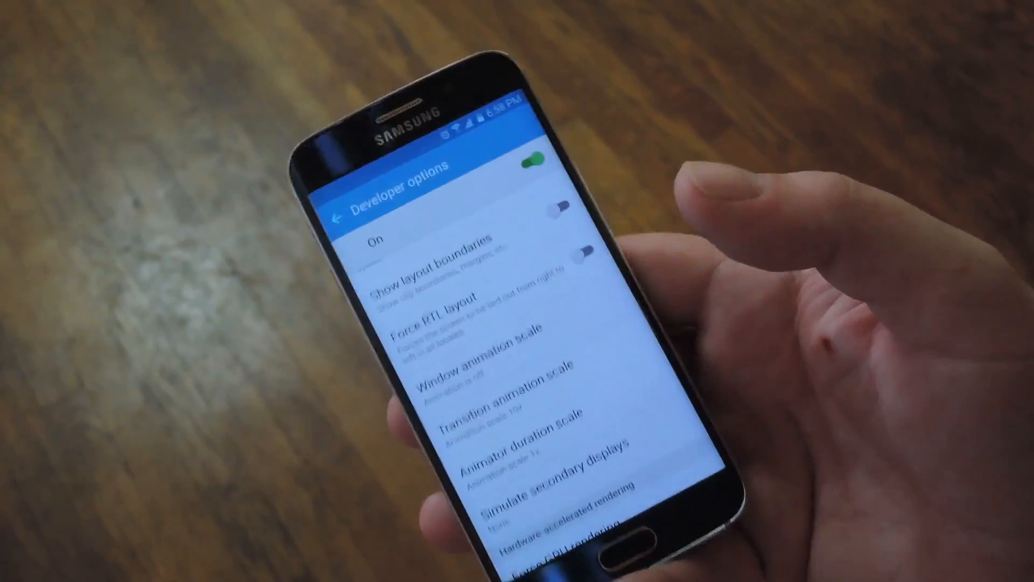
scroll("down", 3)
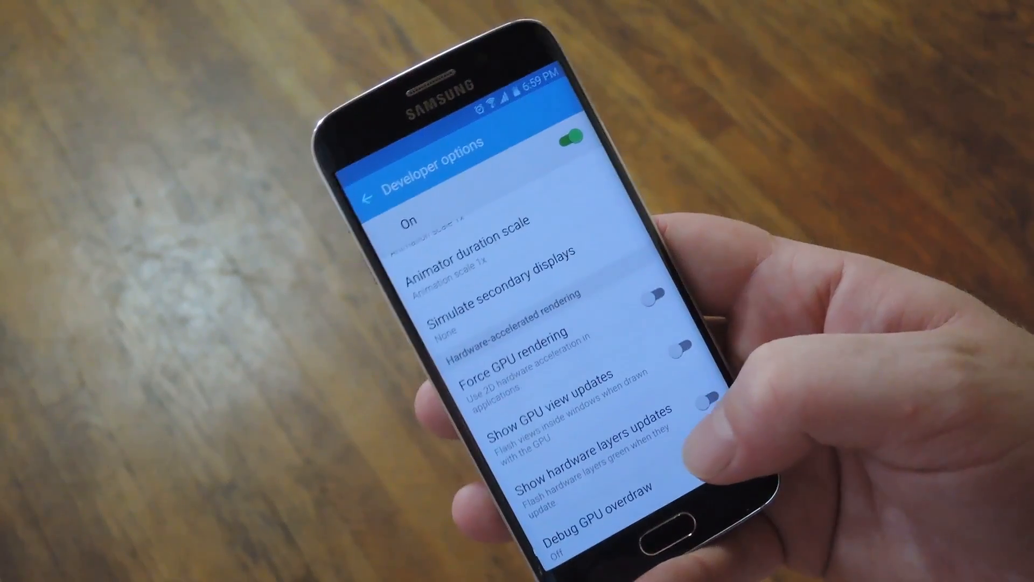
left_click(653, 295)
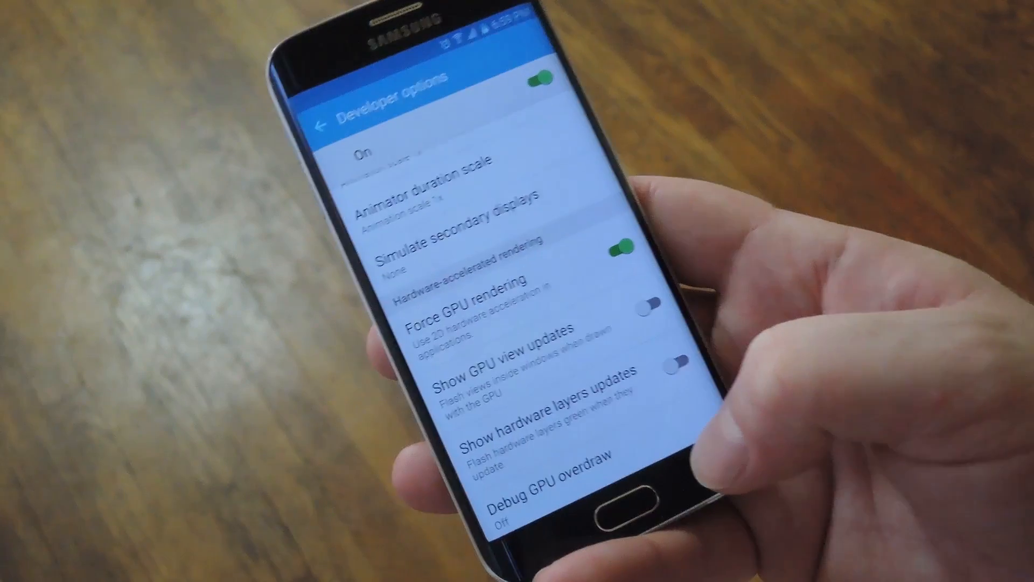
scroll("down", 3)
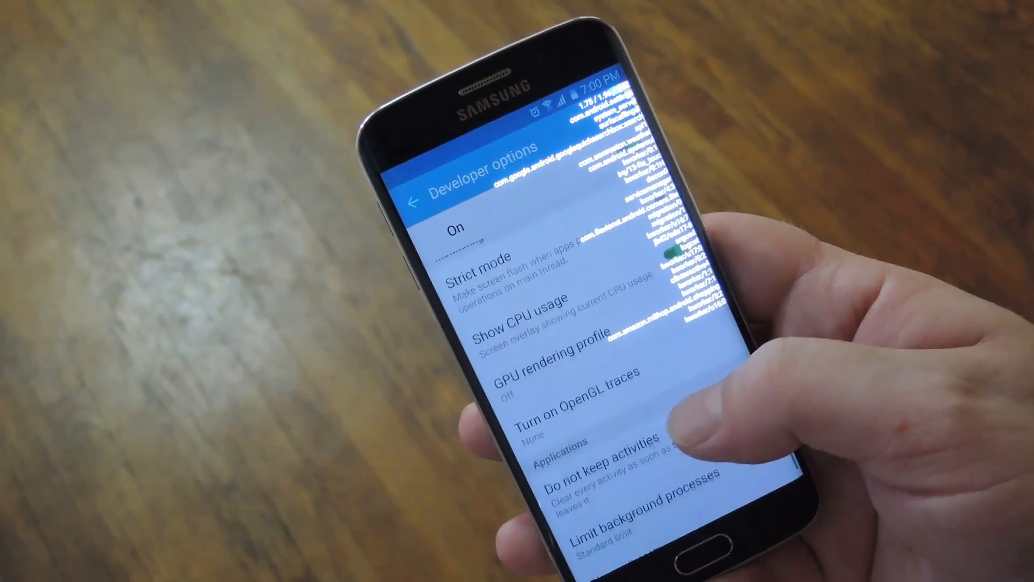
Scroll down to the Monitoring section toward Show CPU usage.
scroll("down", 3)
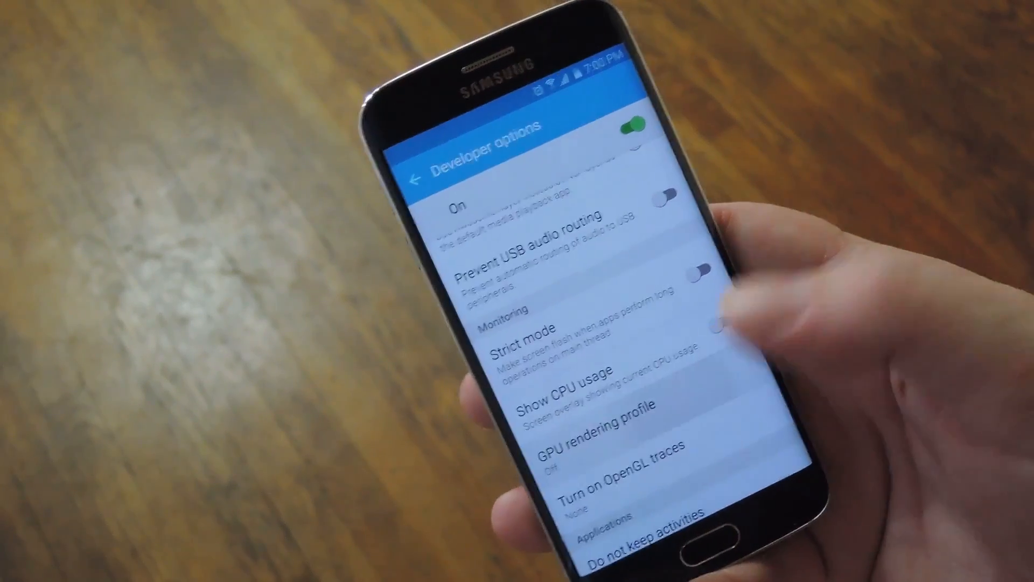
Set GPU rendering profile to 'Show on screen as bars'.
left_click(586, 418)
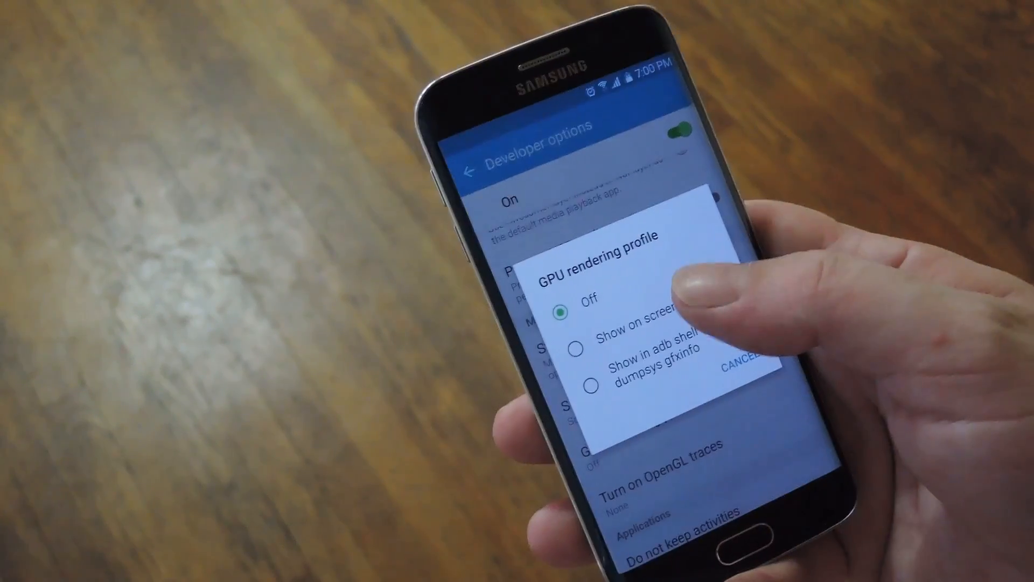
left_click(624, 316)
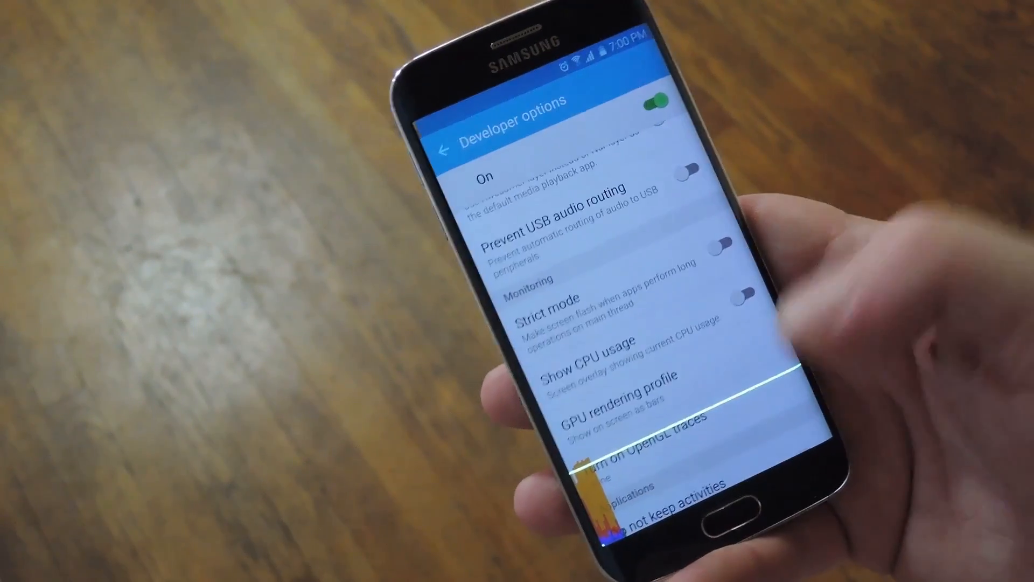
scroll("down", 3)
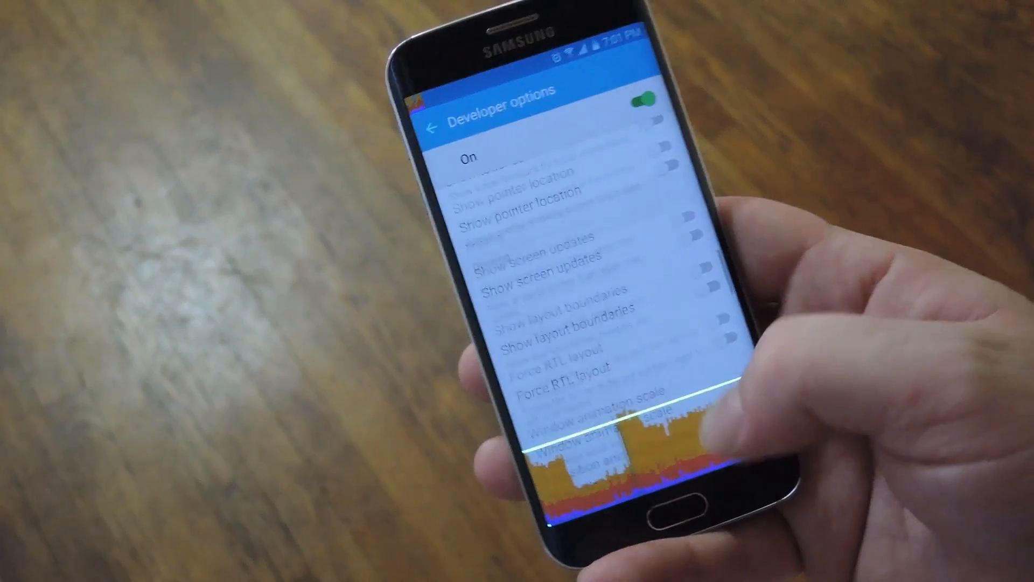